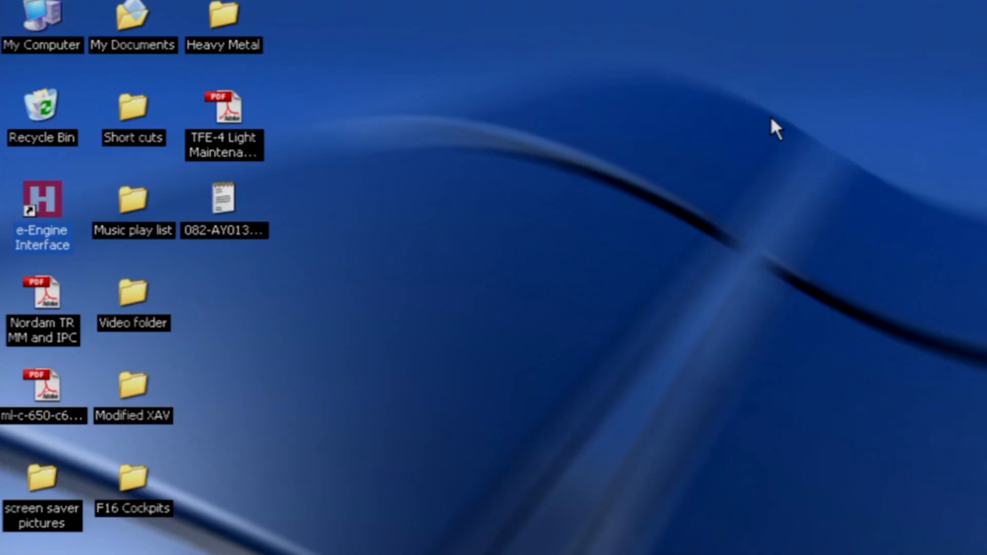
pyautogui.moveTo(717, 148)
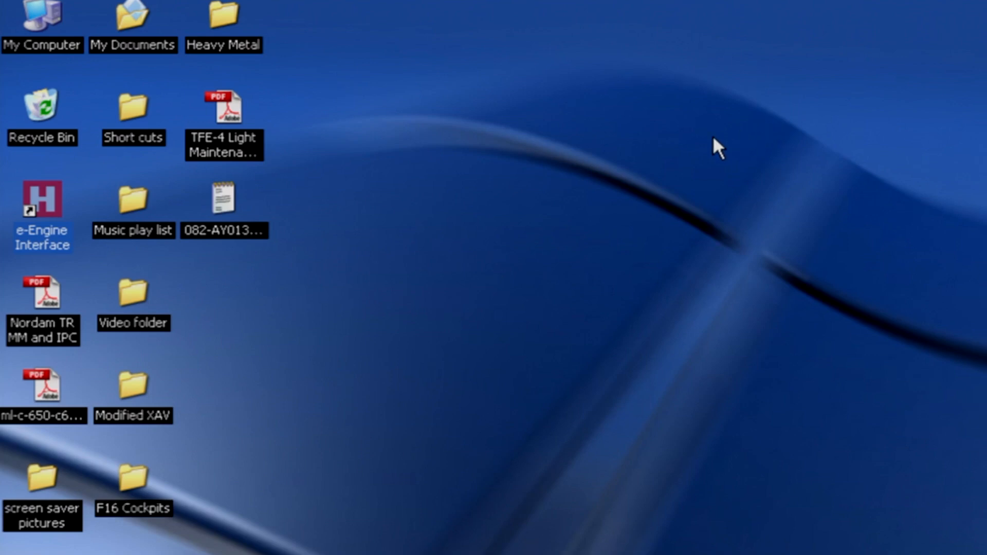
pyautogui.moveTo(59, 209)
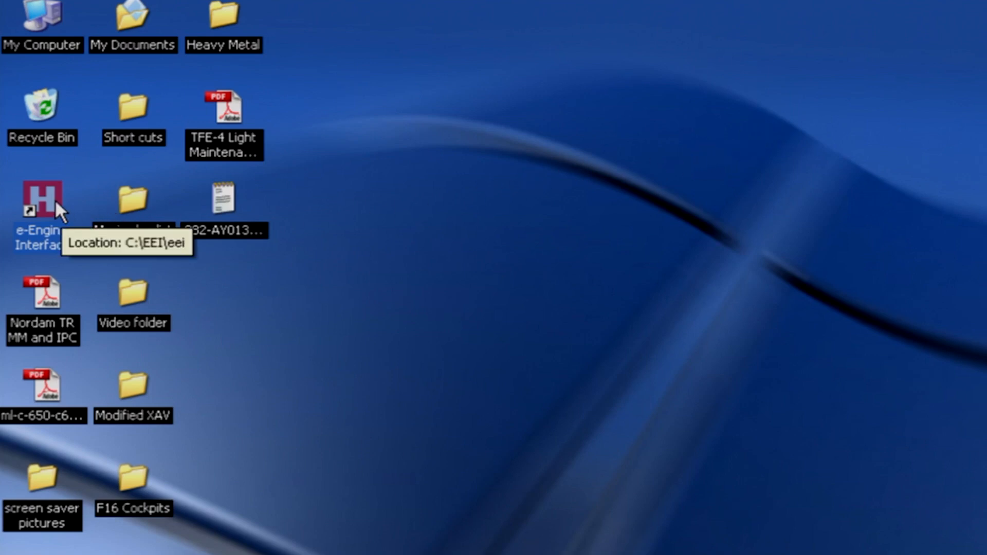
# Launch the e-Engine Interface and retrieve the Left Engine DEEC download results.
pyautogui.doubleClick(41, 199)
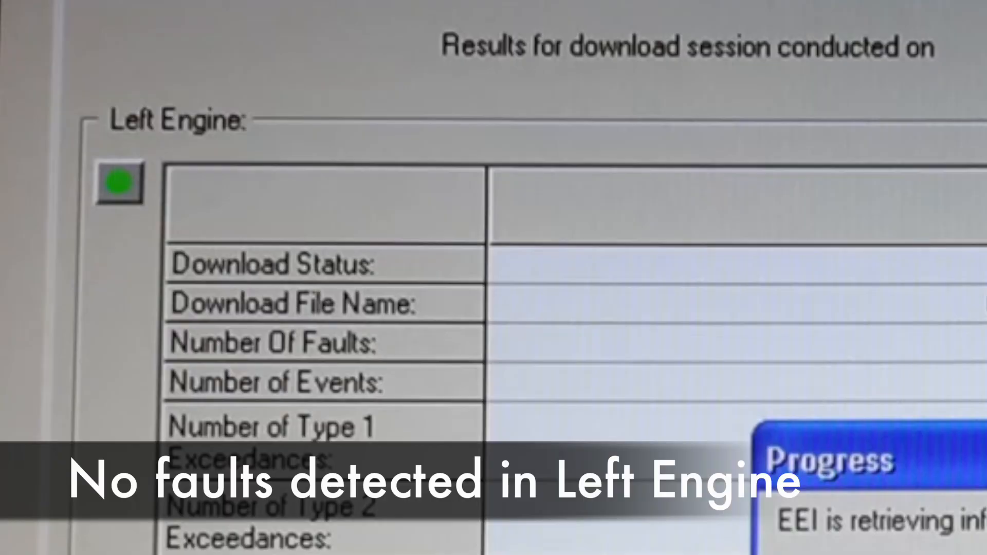
# Show the Right Engine Faults list with its two ITT thermocouple faults.
pyautogui.scroll(-3)
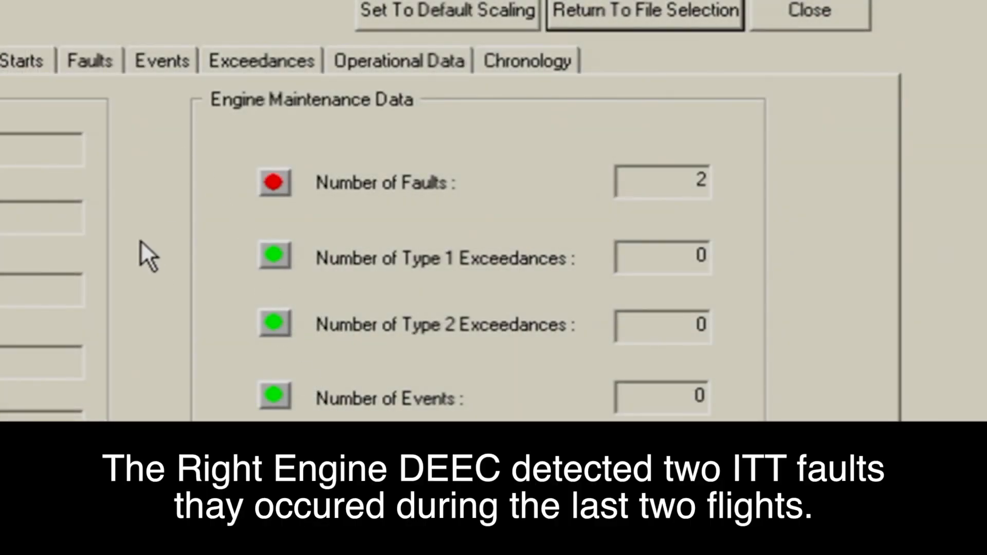
pyautogui.click(88, 61)
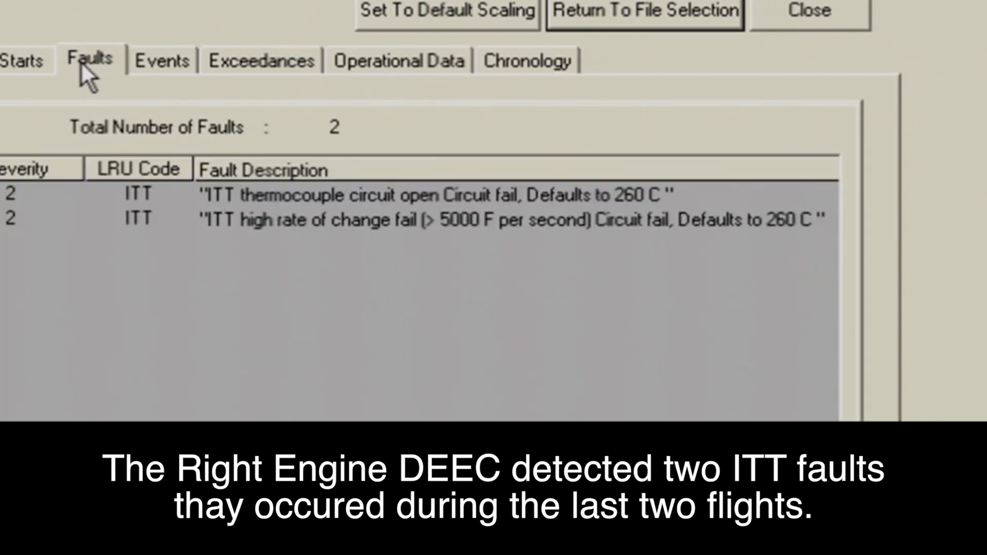